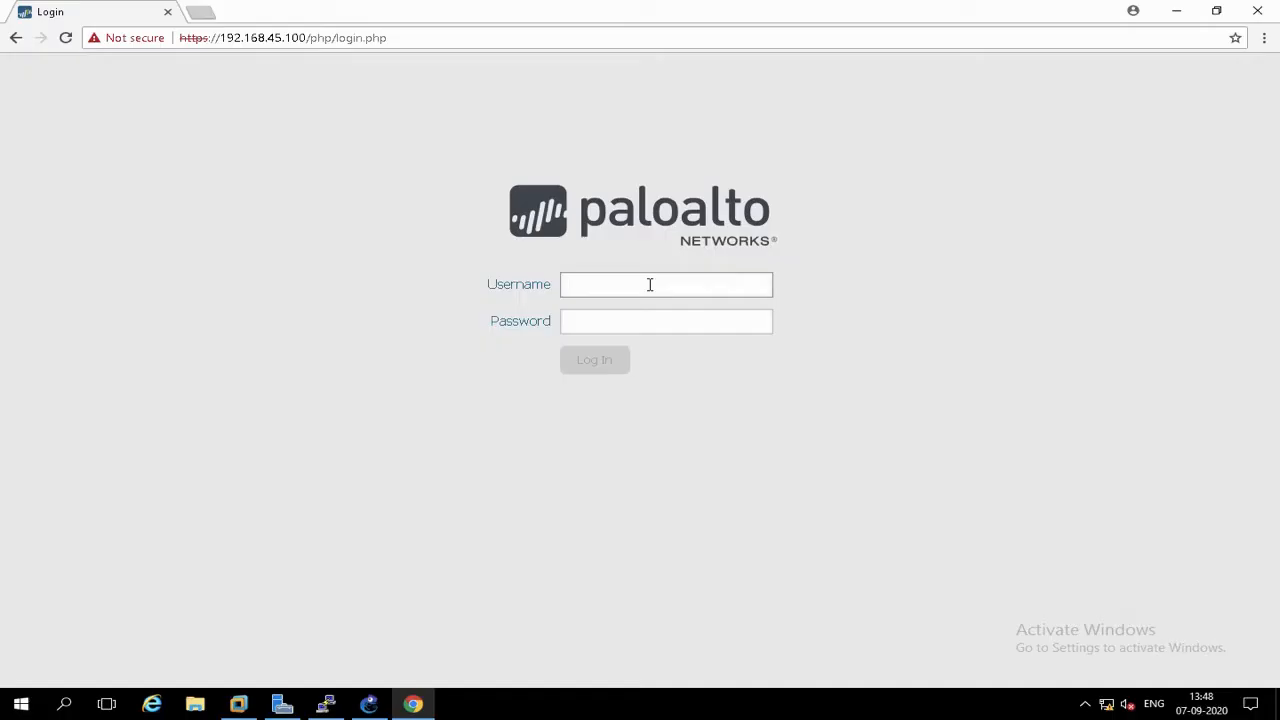
Step: Sign in as admin and acknowledge the default-credentials warning
{"action": "left_click", "coordinate": [666, 284]}
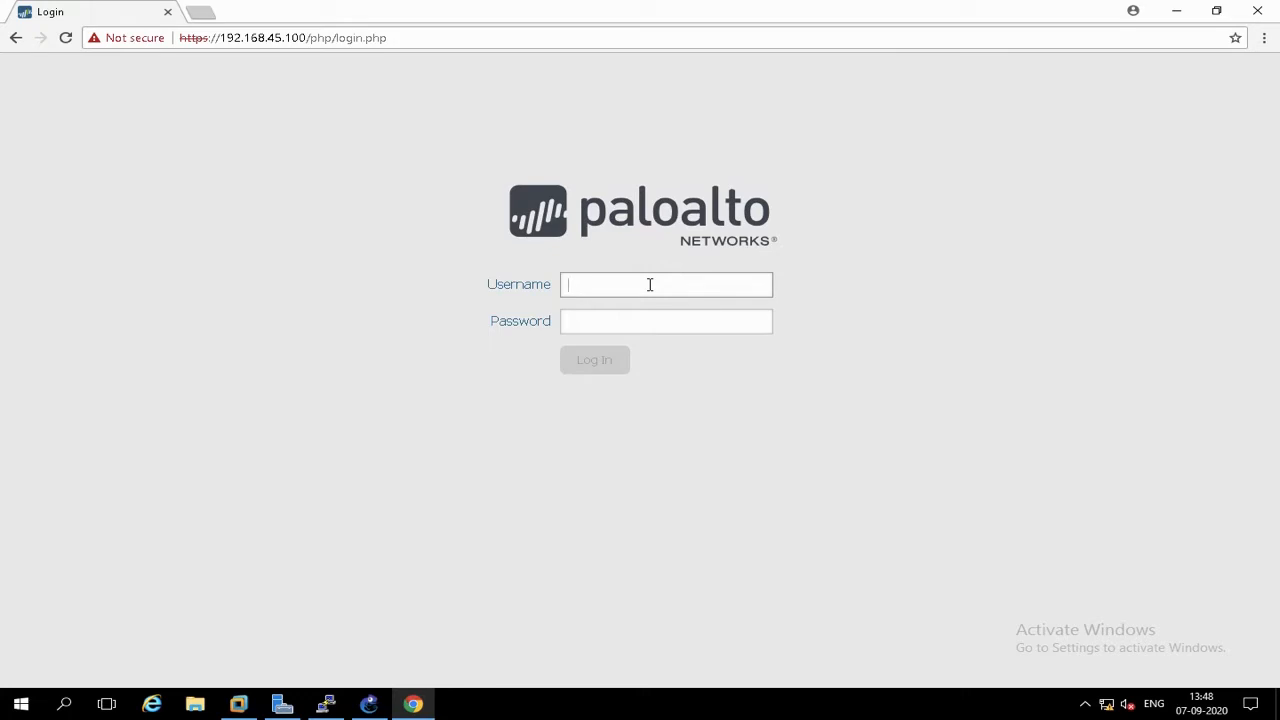
{"action": "type", "text": "admin"}
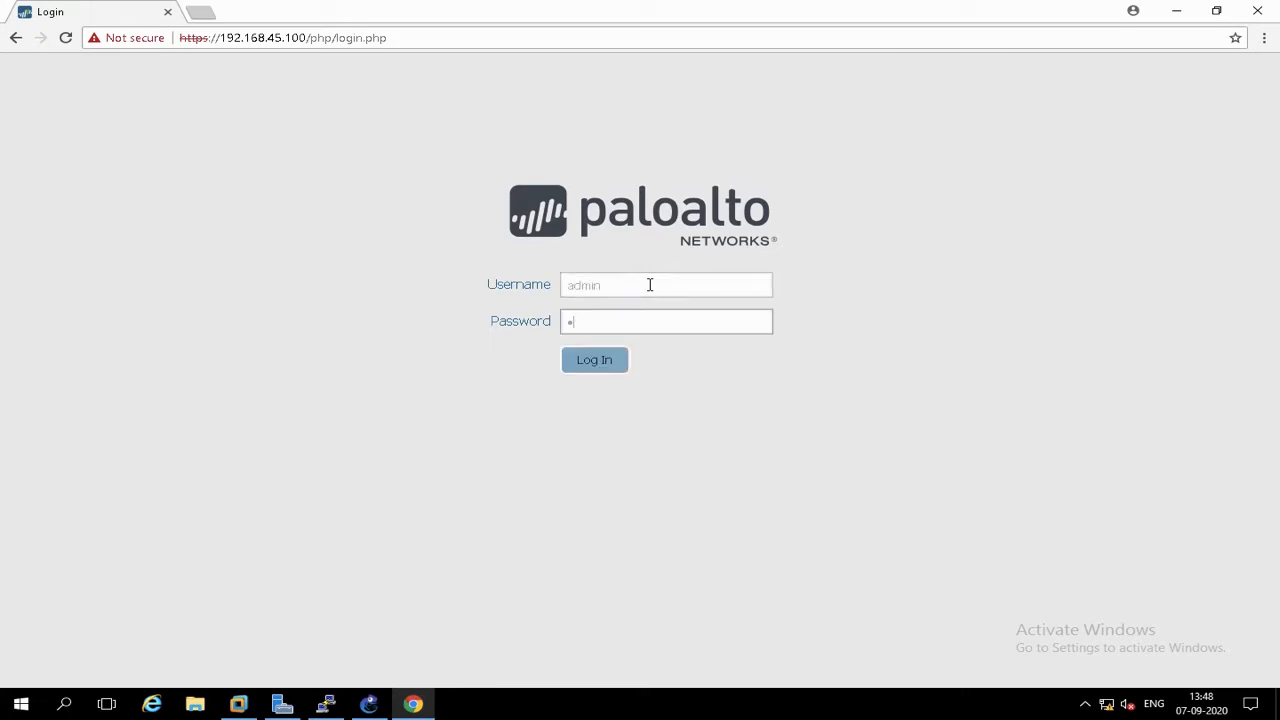
{"action": "left_click", "coordinate": [594, 360]}
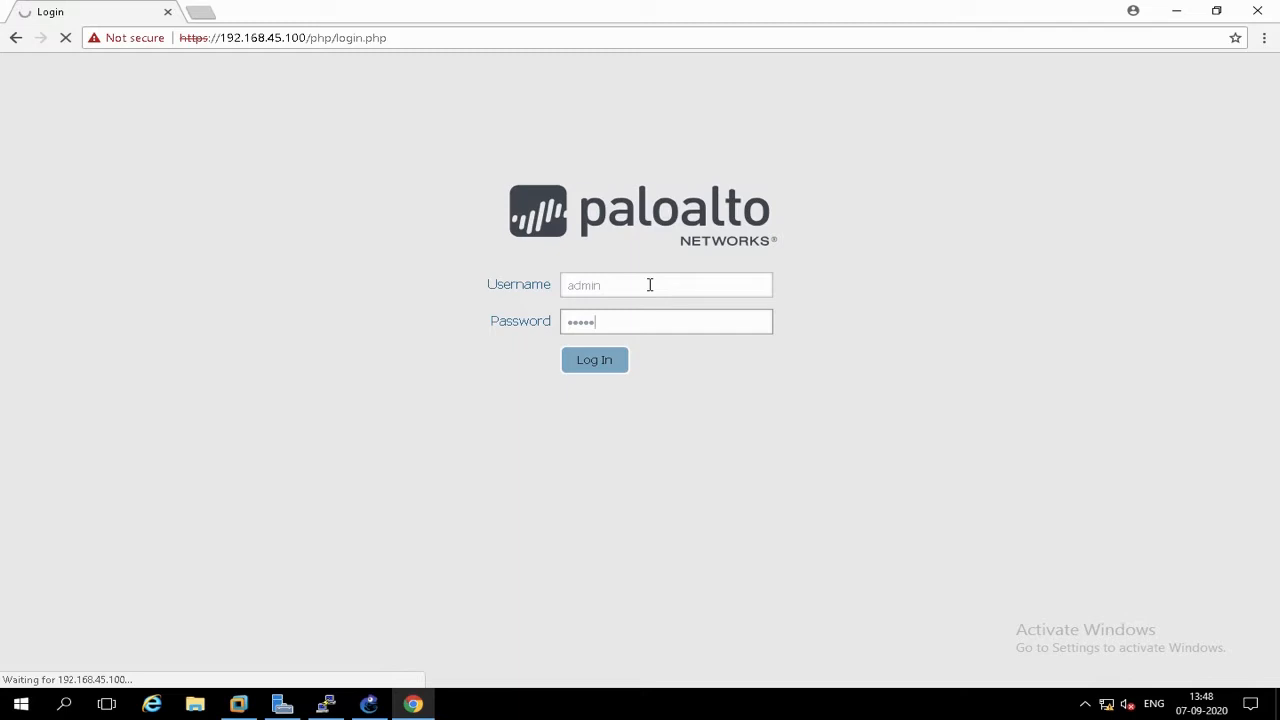
{"action": "left_click", "coordinate": [594, 360]}
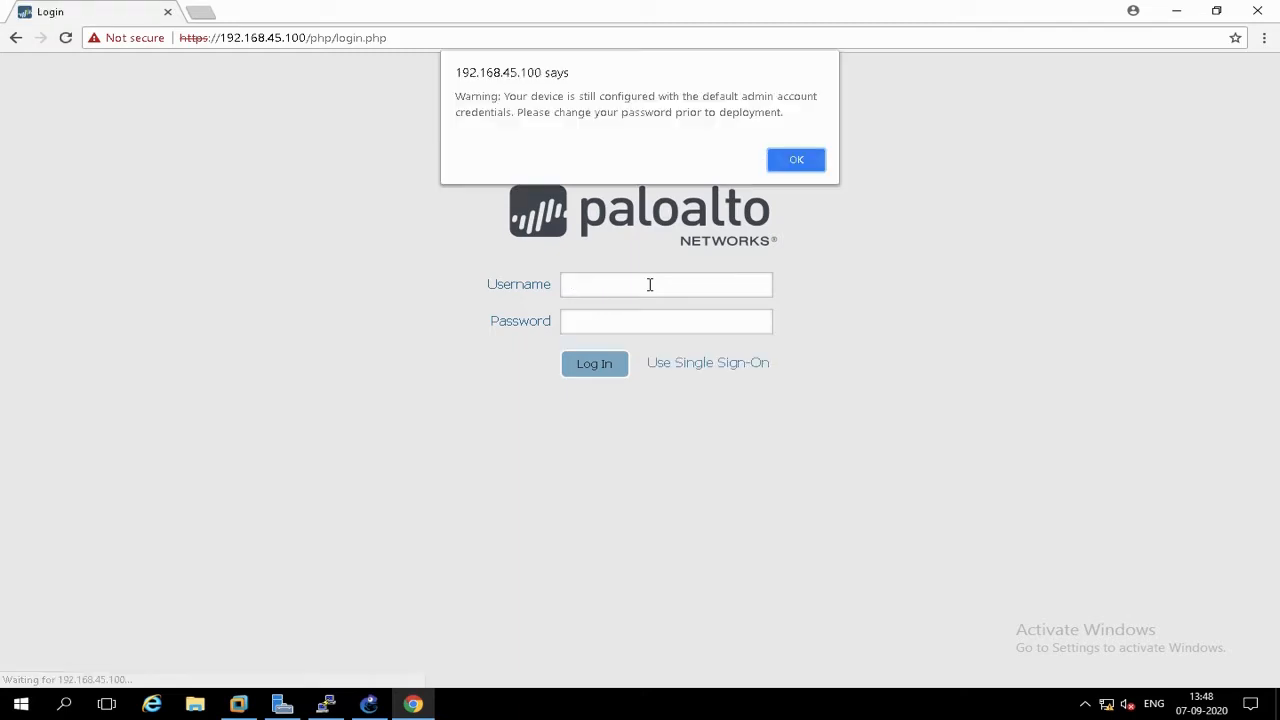
{"action": "left_click", "coordinate": [796, 160]}
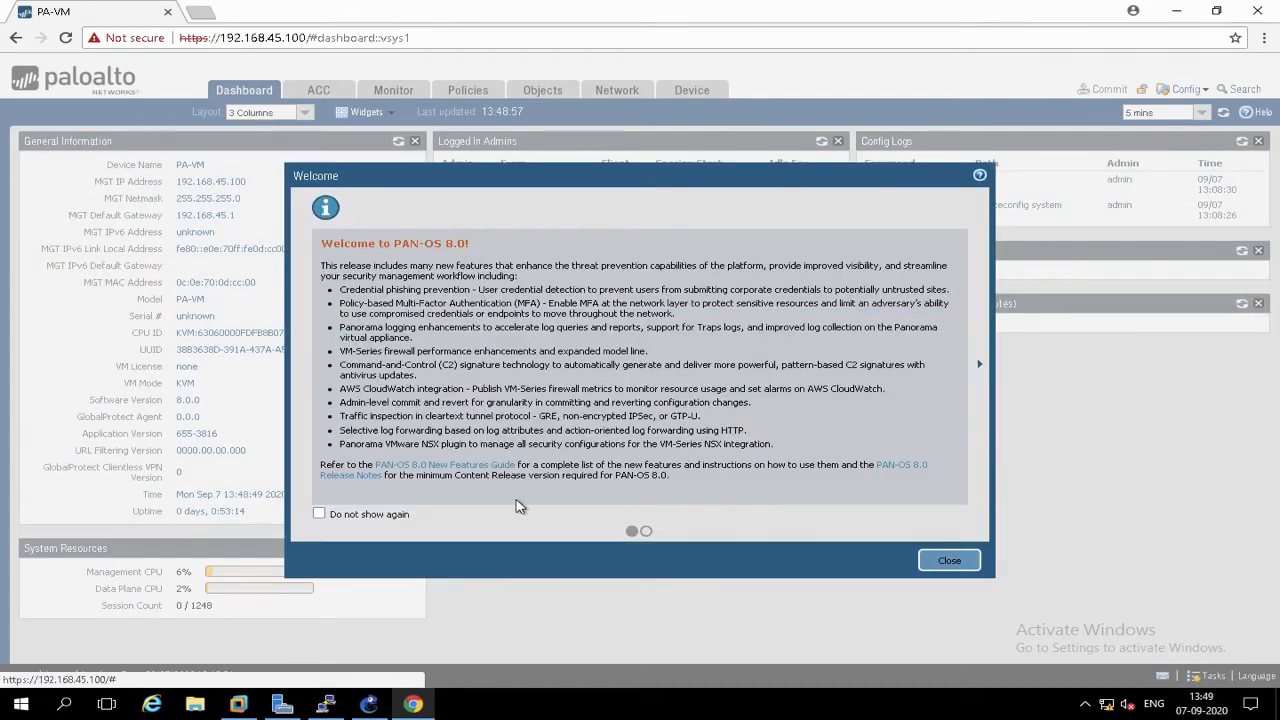
Step: Tick 'Do not show again' and close the PAN-OS 8.0 welcome notice
{"action": "left_click", "coordinate": [320, 512]}
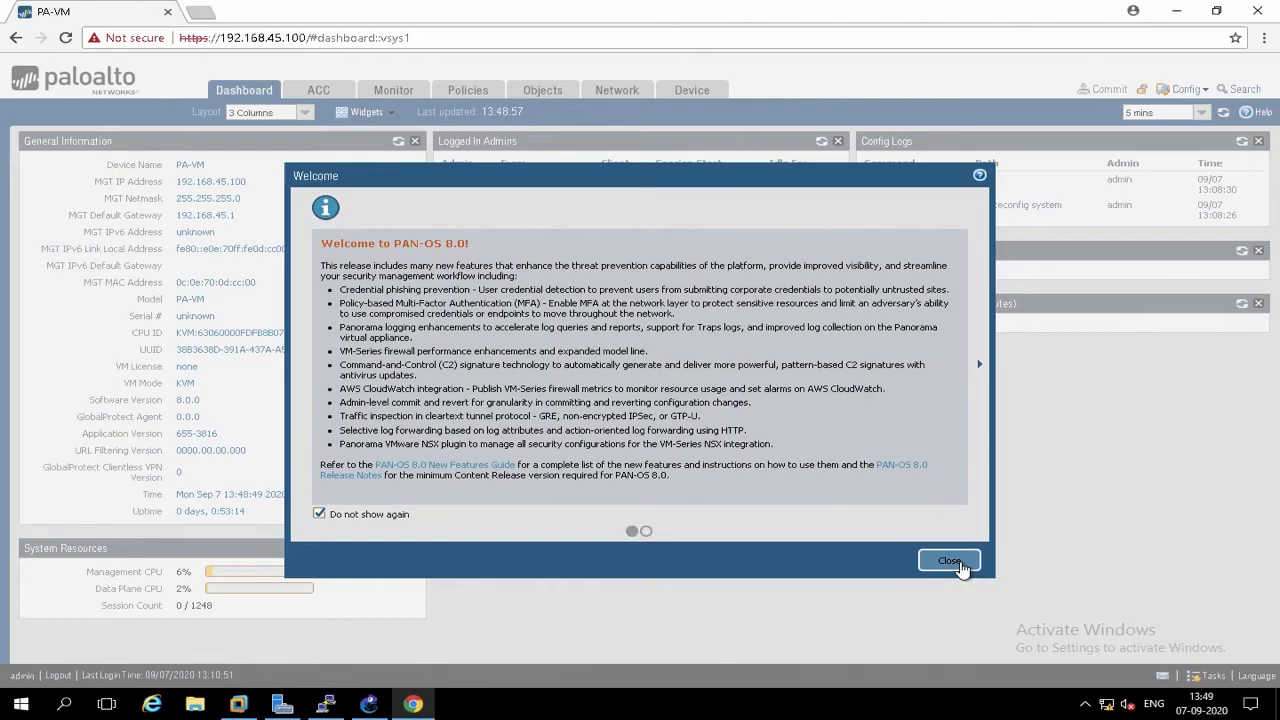
{"action": "left_click", "coordinate": [948, 560]}
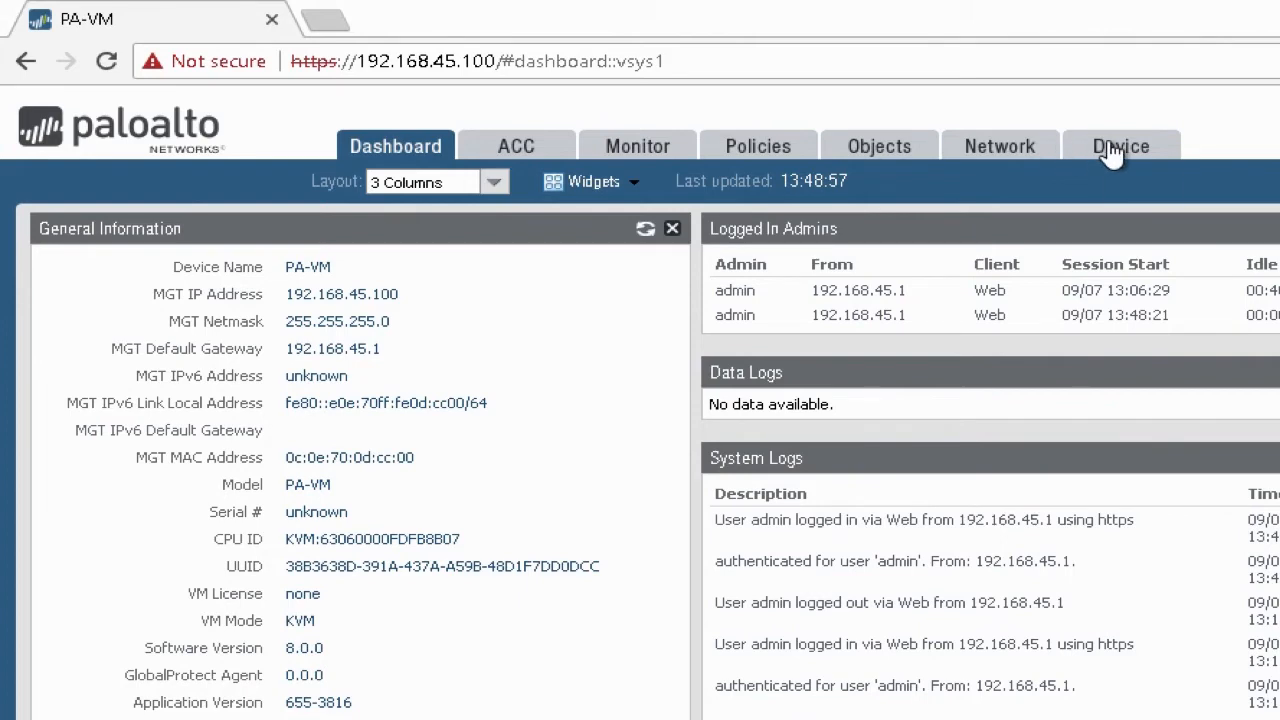
{"action": "mouse_move", "coordinate": [1120, 146]}
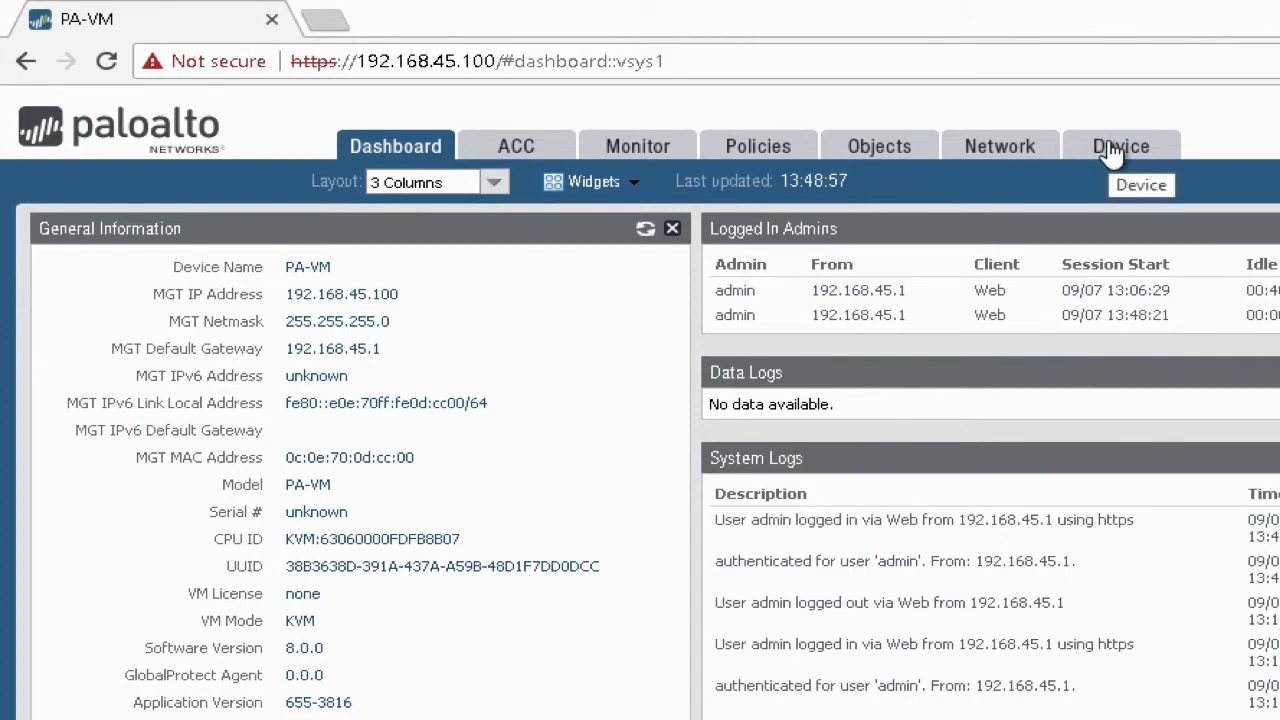
{"action": "mouse_move", "coordinate": [1160, 156]}
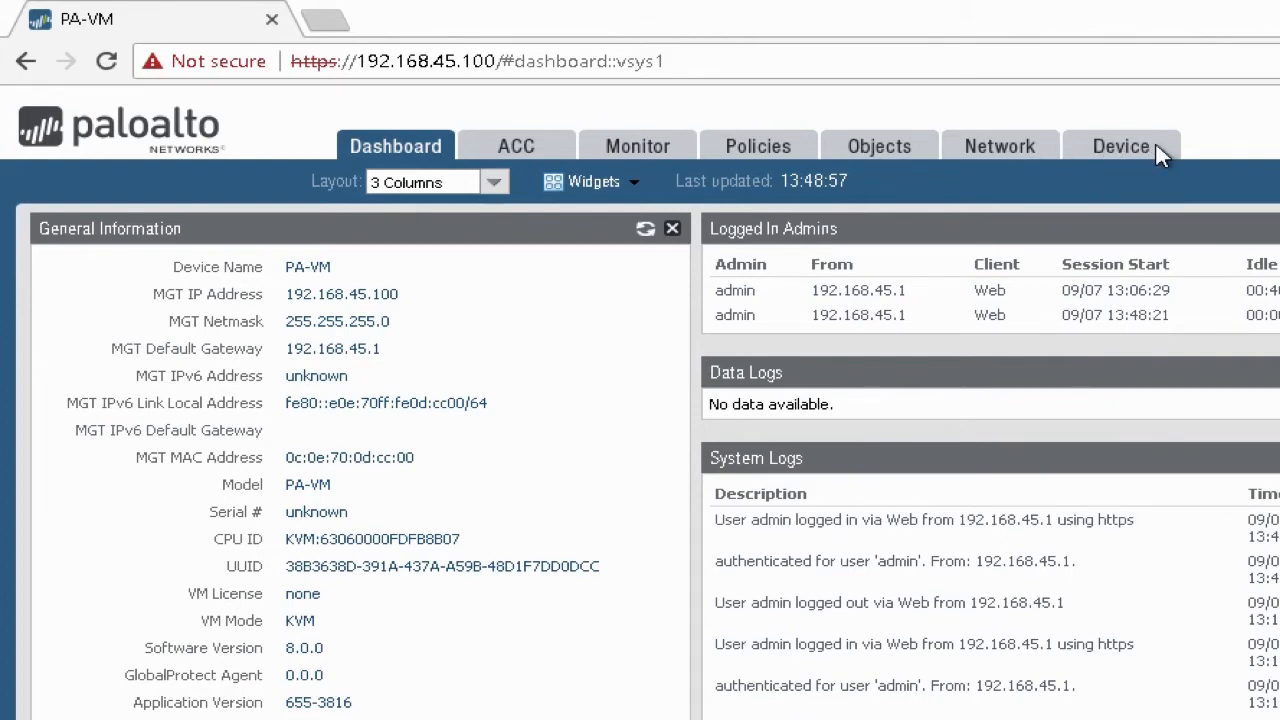
Step: Go to Device > Administrators to show the administrator account list
{"action": "left_click", "coordinate": [1120, 146]}
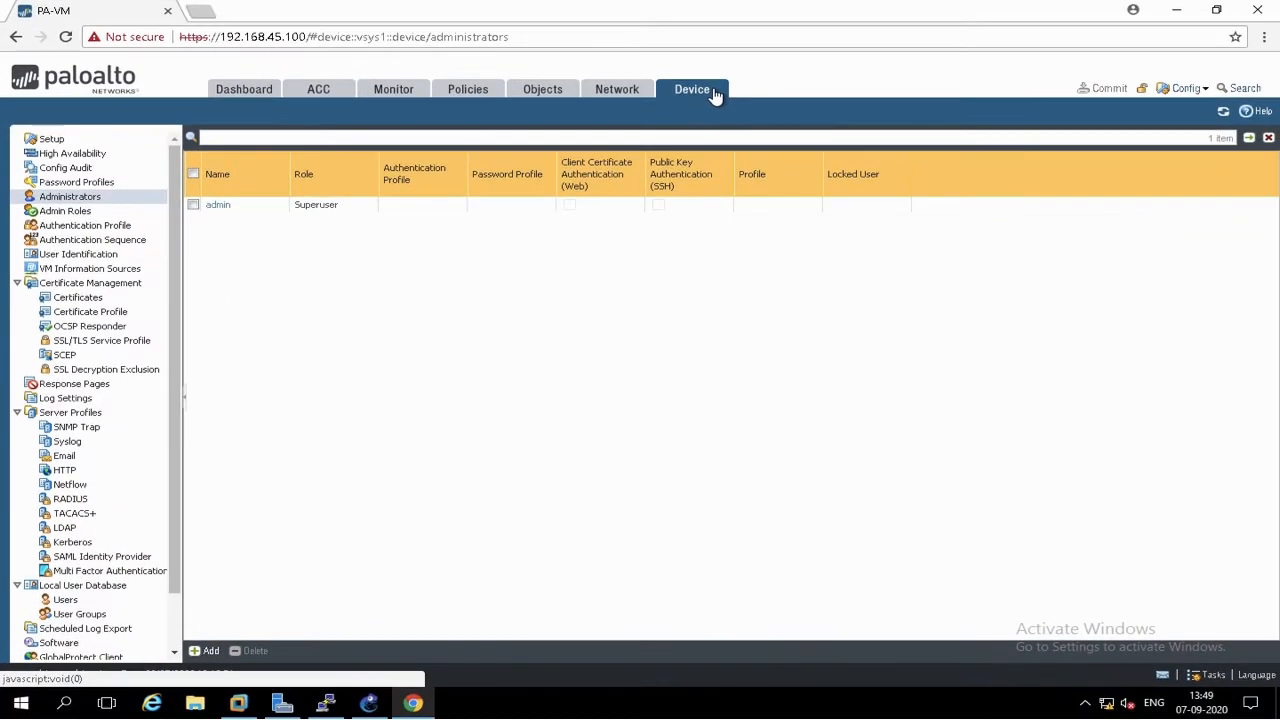
{"action": "left_click", "coordinate": [70, 196]}
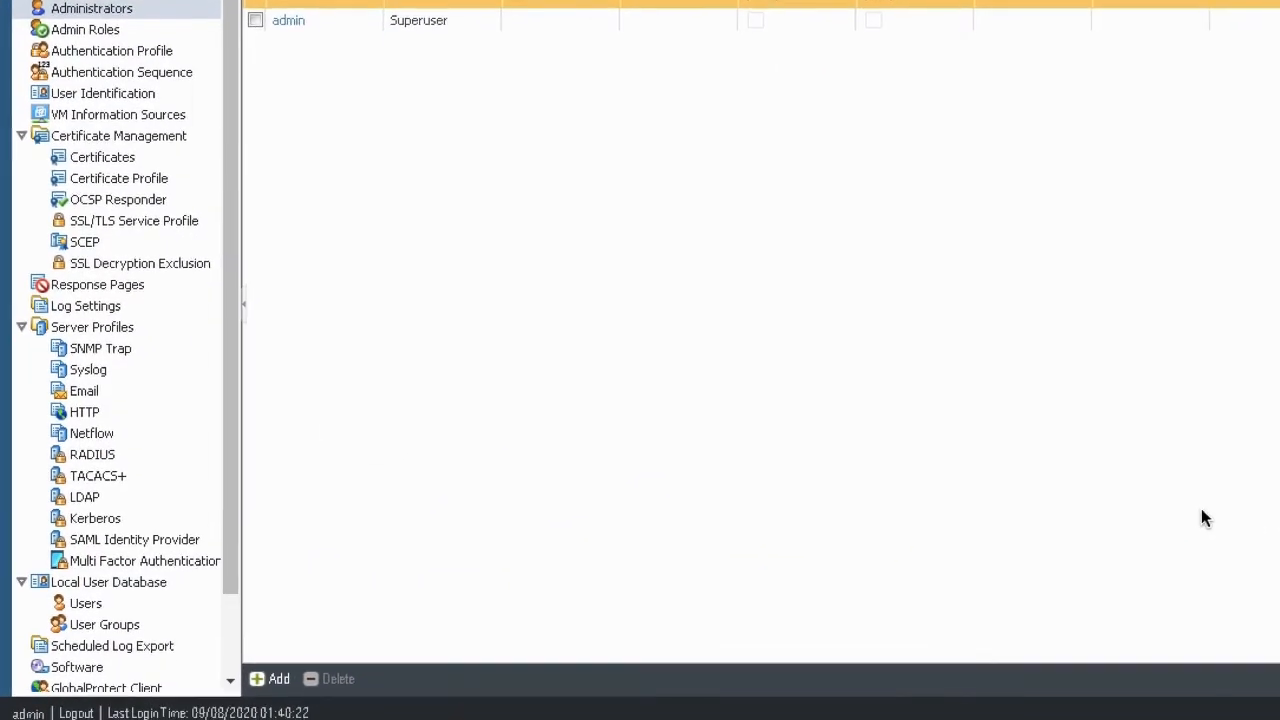
{"action": "scroll", "scroll_direction": "down", "scroll_amount": 3}
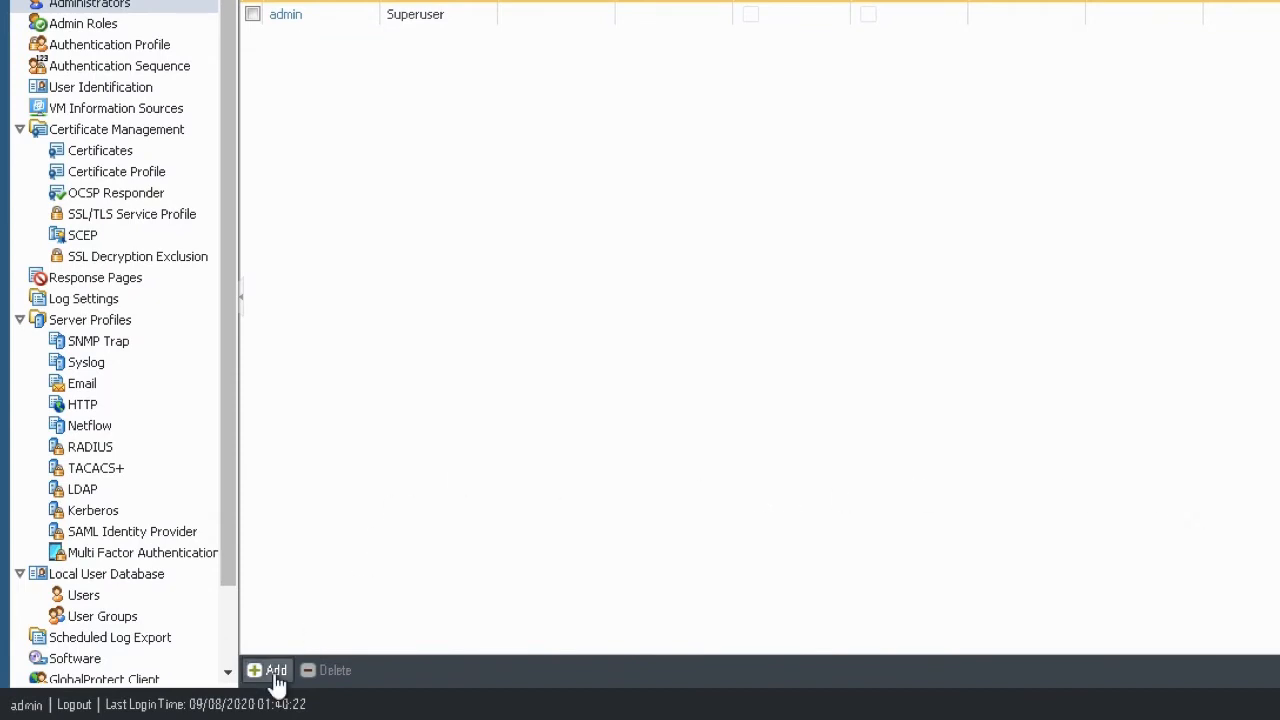
{"action": "left_click", "coordinate": [268, 670]}
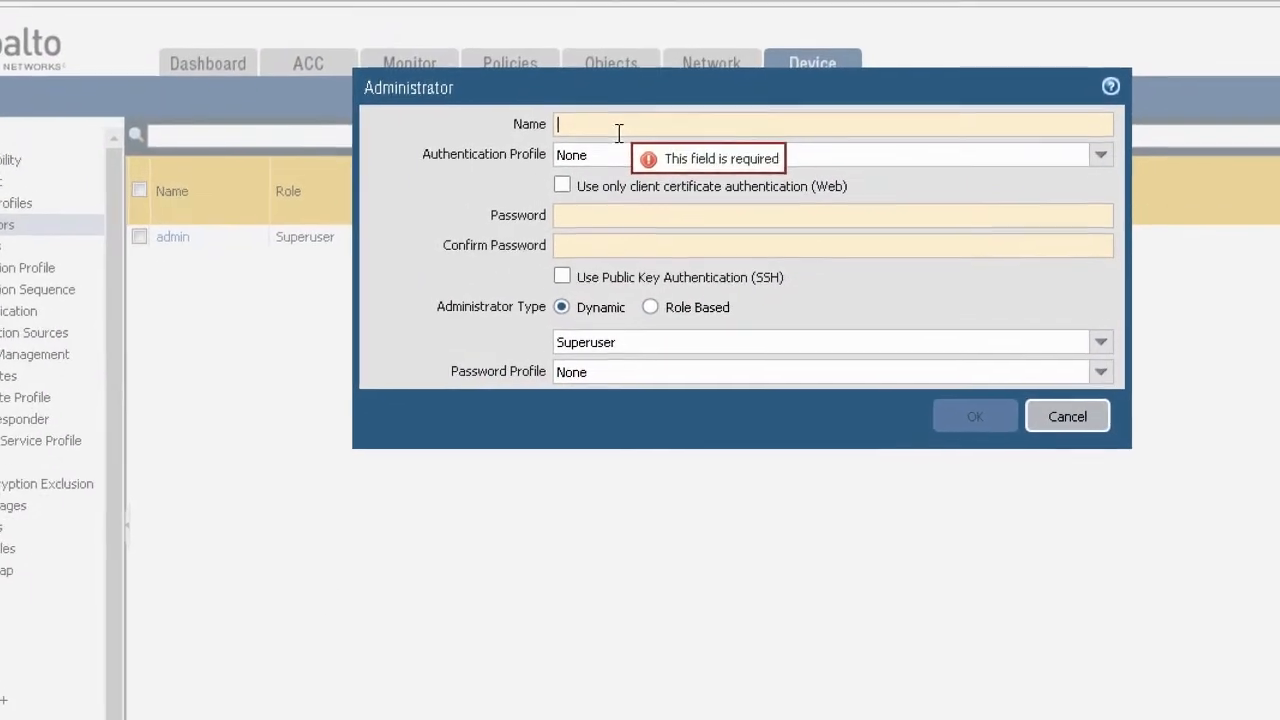
{"action": "type", "text": "Gautam"}
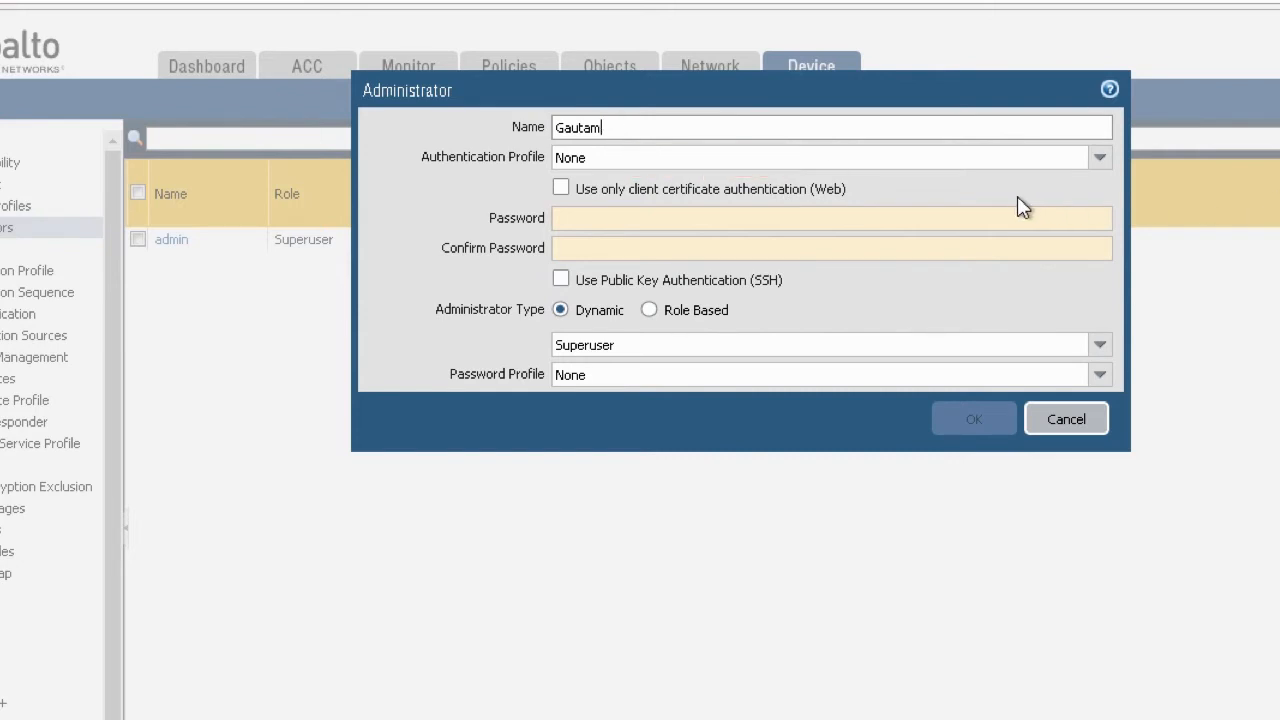
{"action": "left_click", "coordinate": [810, 218]}
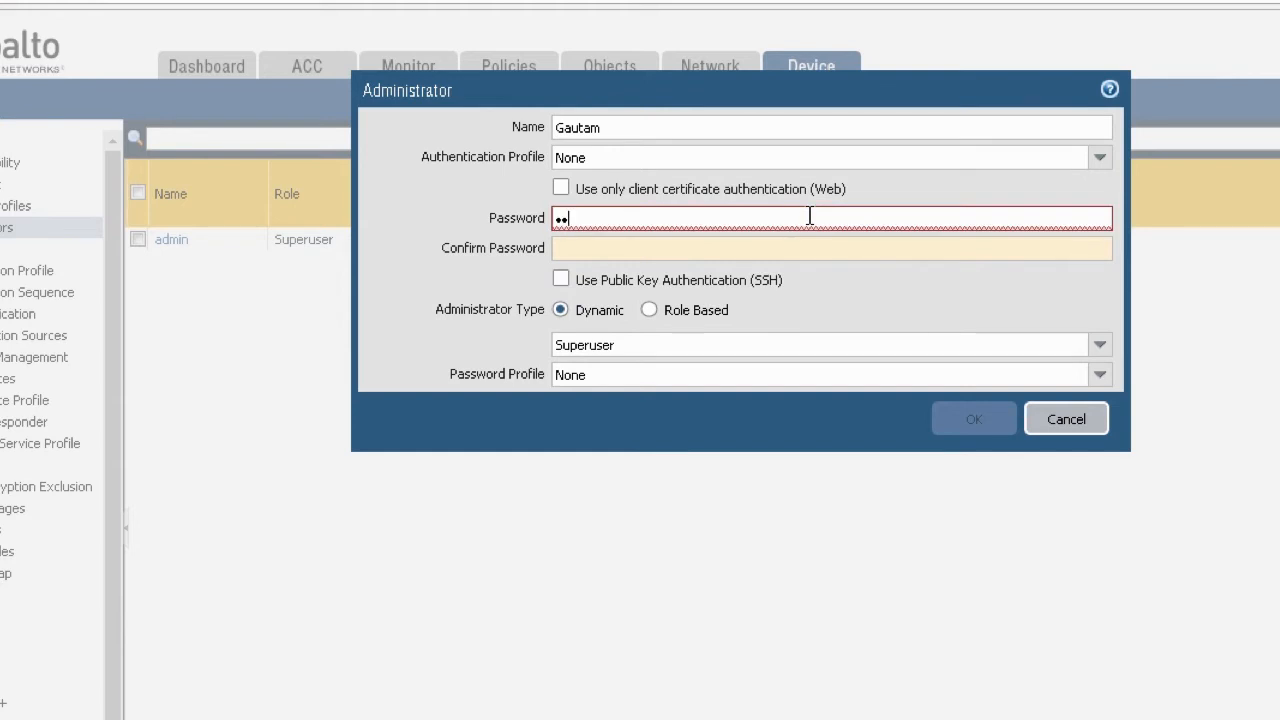
{"action": "type", "text": "password"}
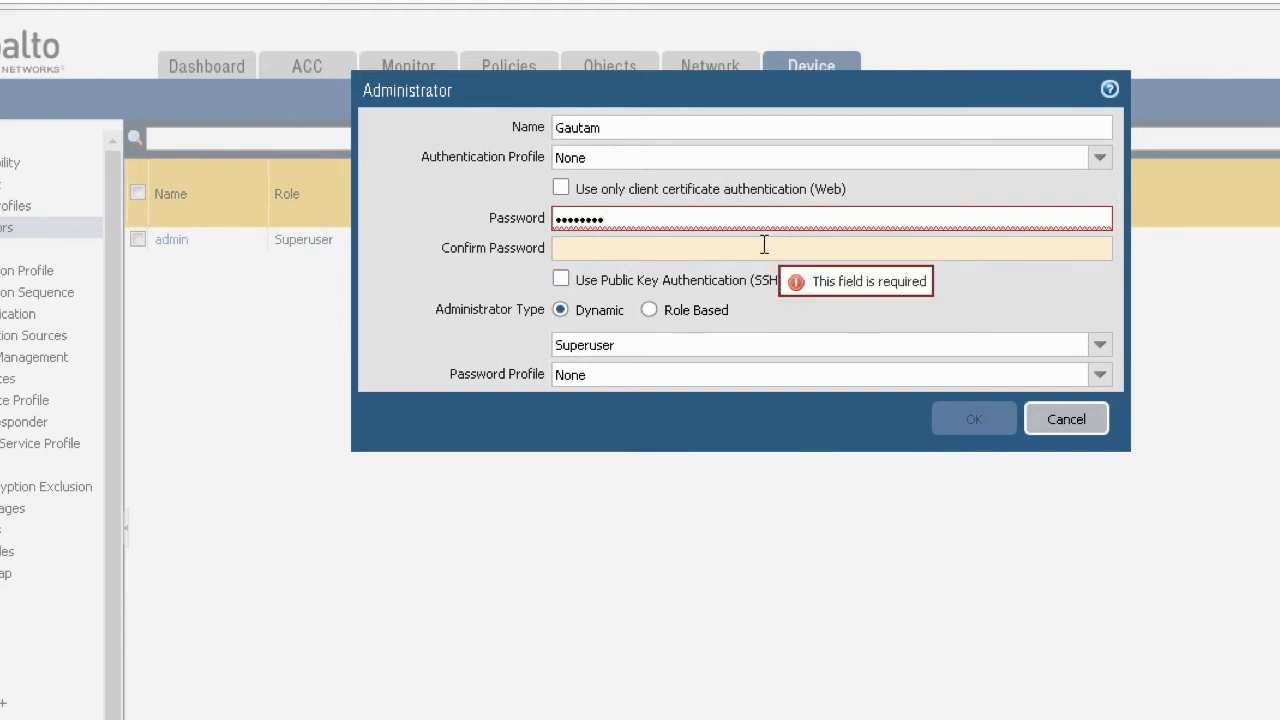
{"action": "type", "text": "•••••"}
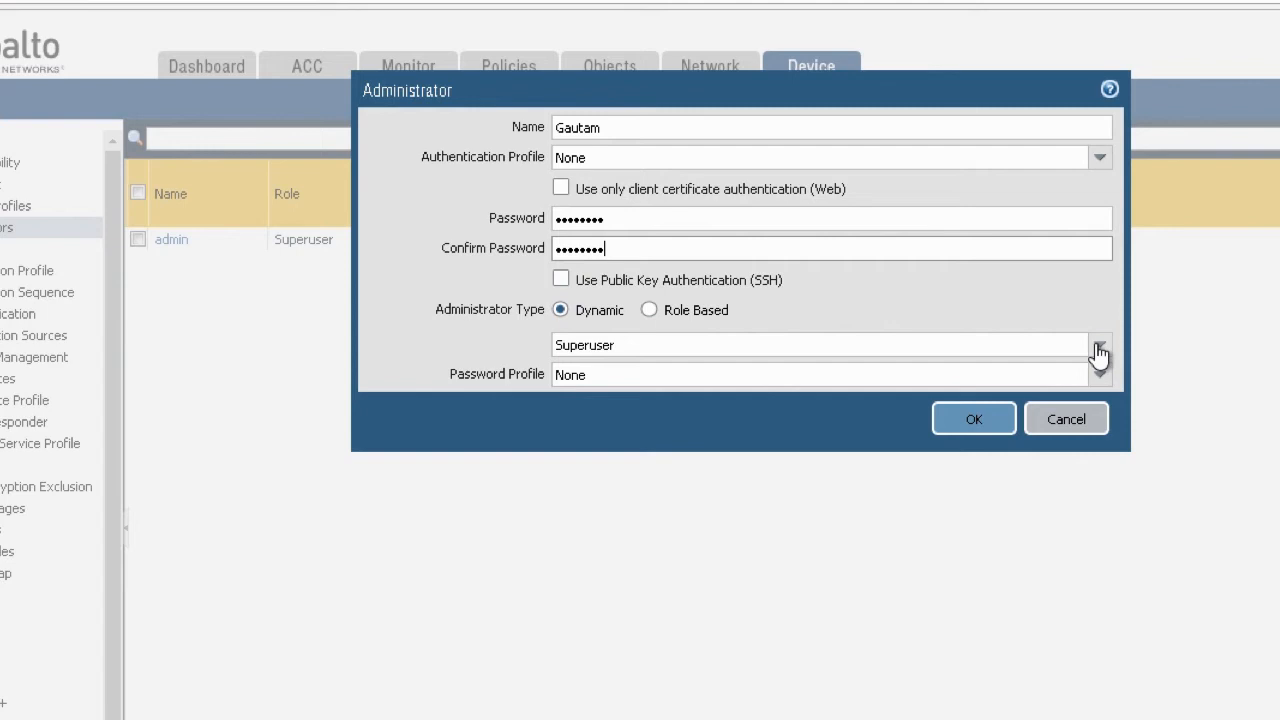
Step: Set the new administrator's role to Superuser (read-only)
{"action": "left_click", "coordinate": [1100, 344]}
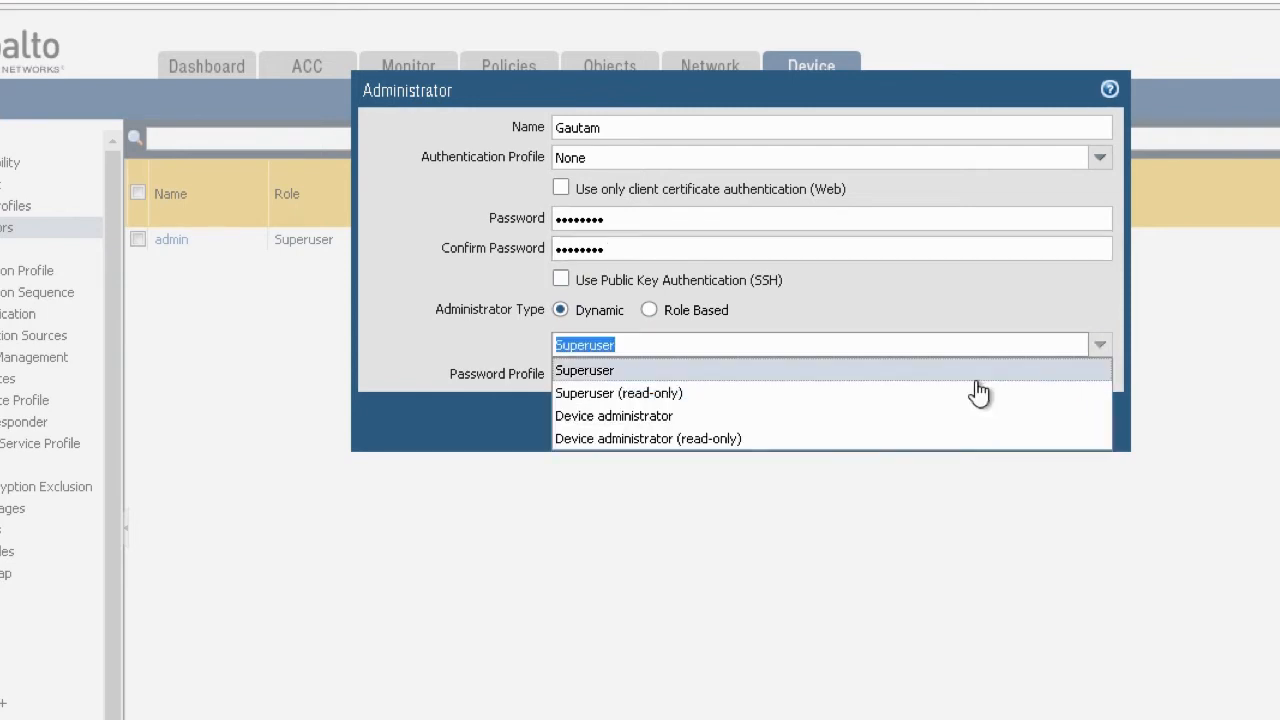
{"action": "mouse_move", "coordinate": [716, 400]}
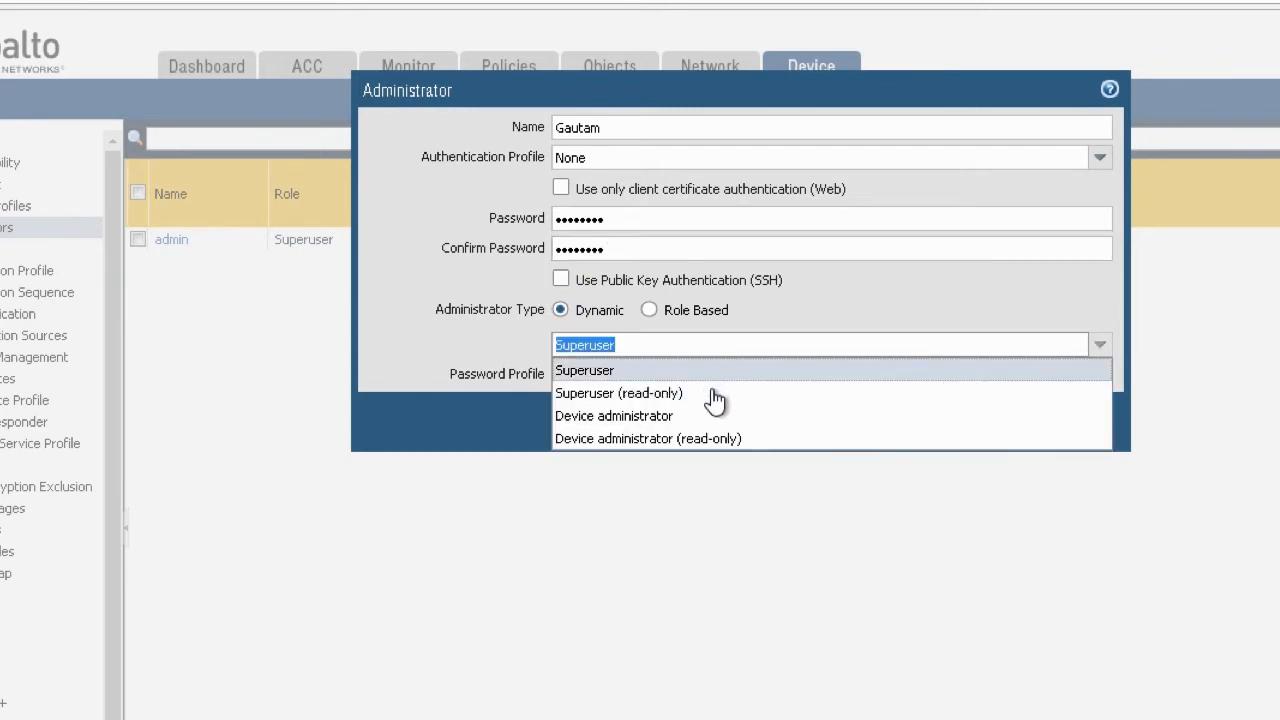
{"action": "mouse_move", "coordinate": [710, 416]}
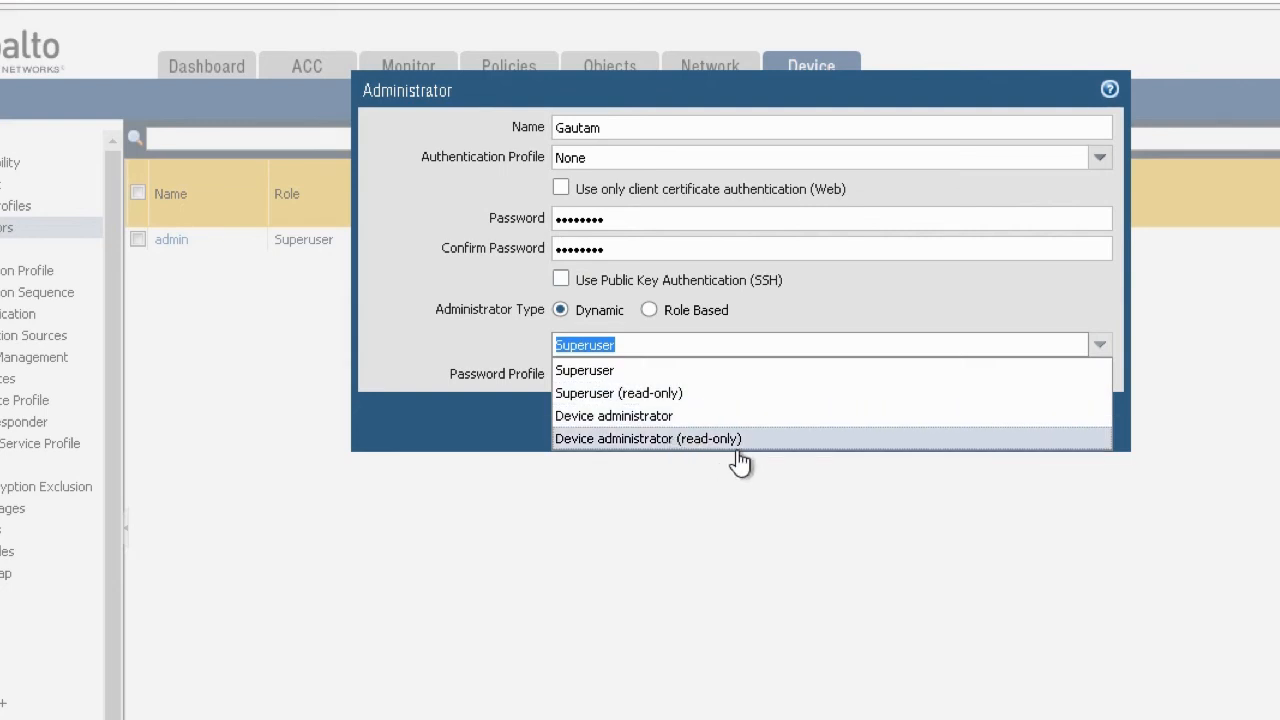
{"action": "mouse_move", "coordinate": [692, 418]}
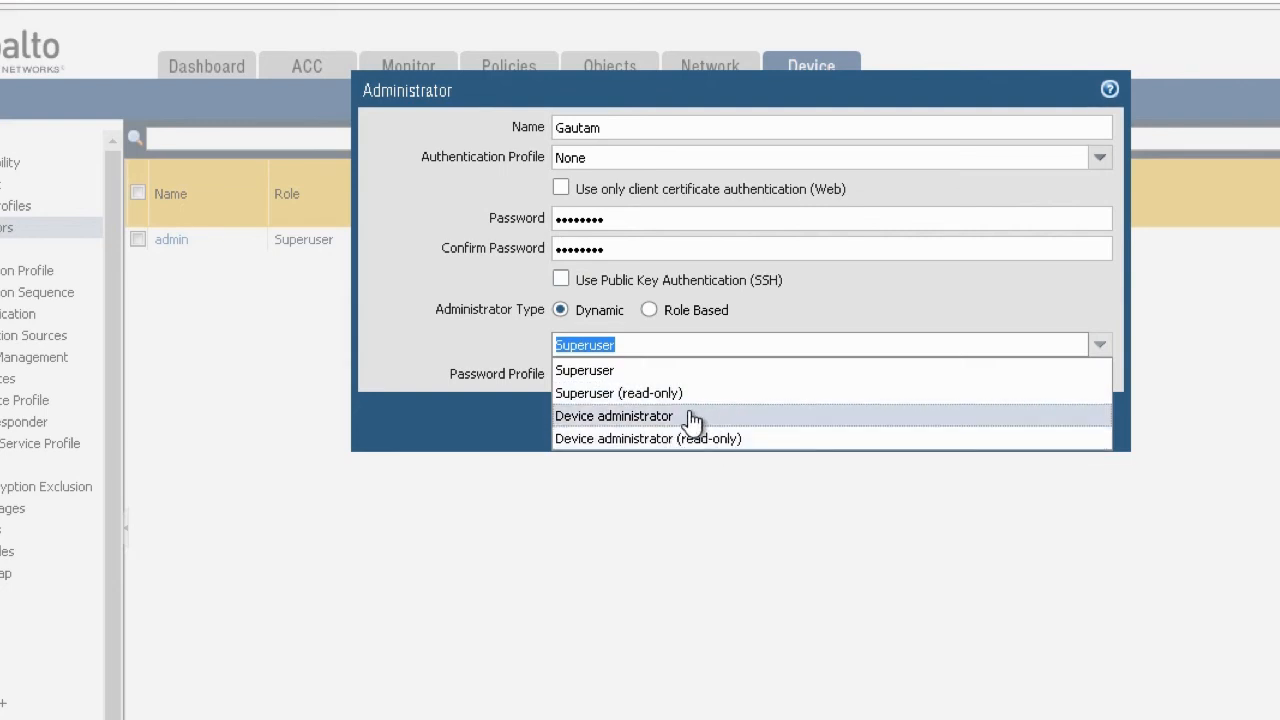
{"action": "mouse_move", "coordinate": [648, 392]}
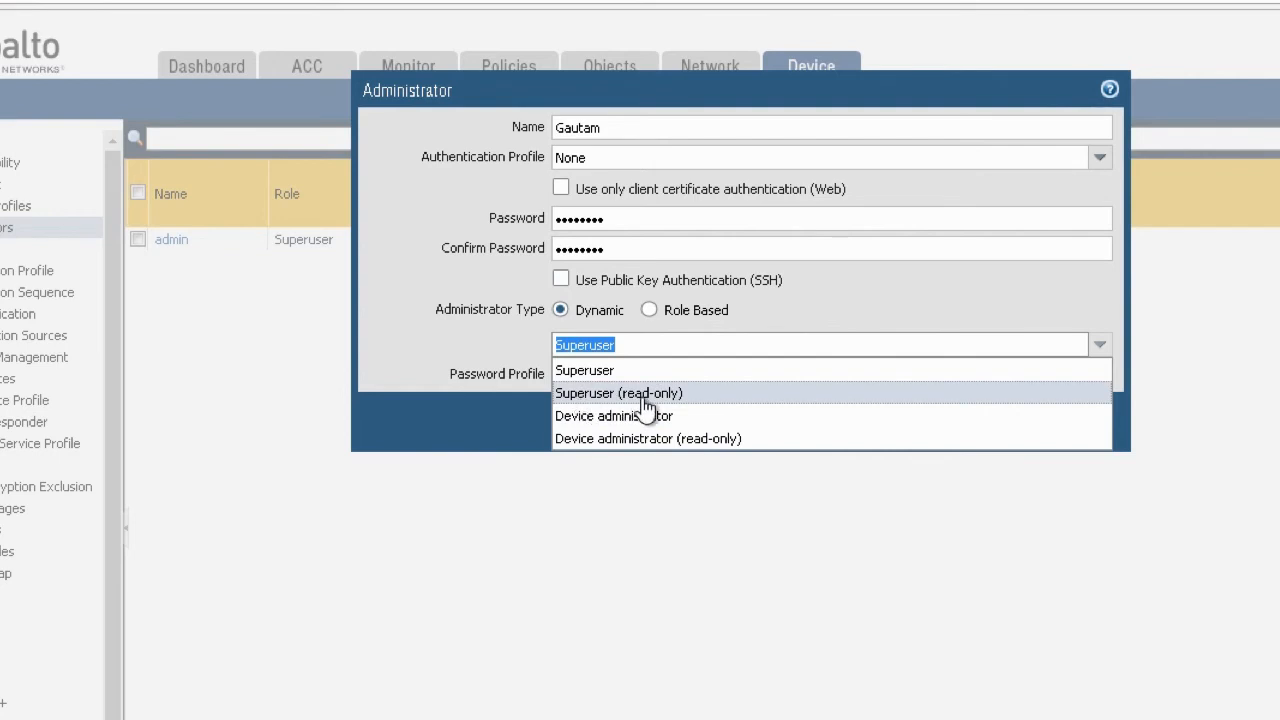
{"action": "left_click", "coordinate": [618, 392]}
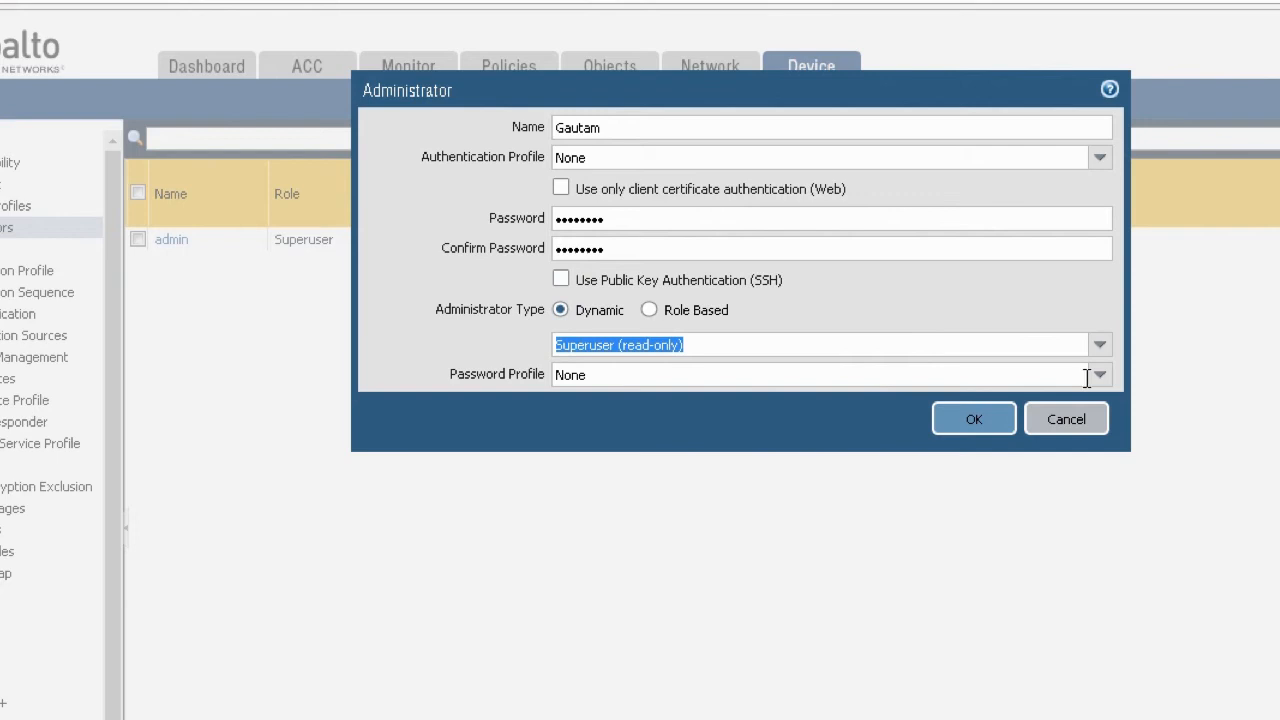
{"action": "left_click", "coordinate": [1100, 374]}
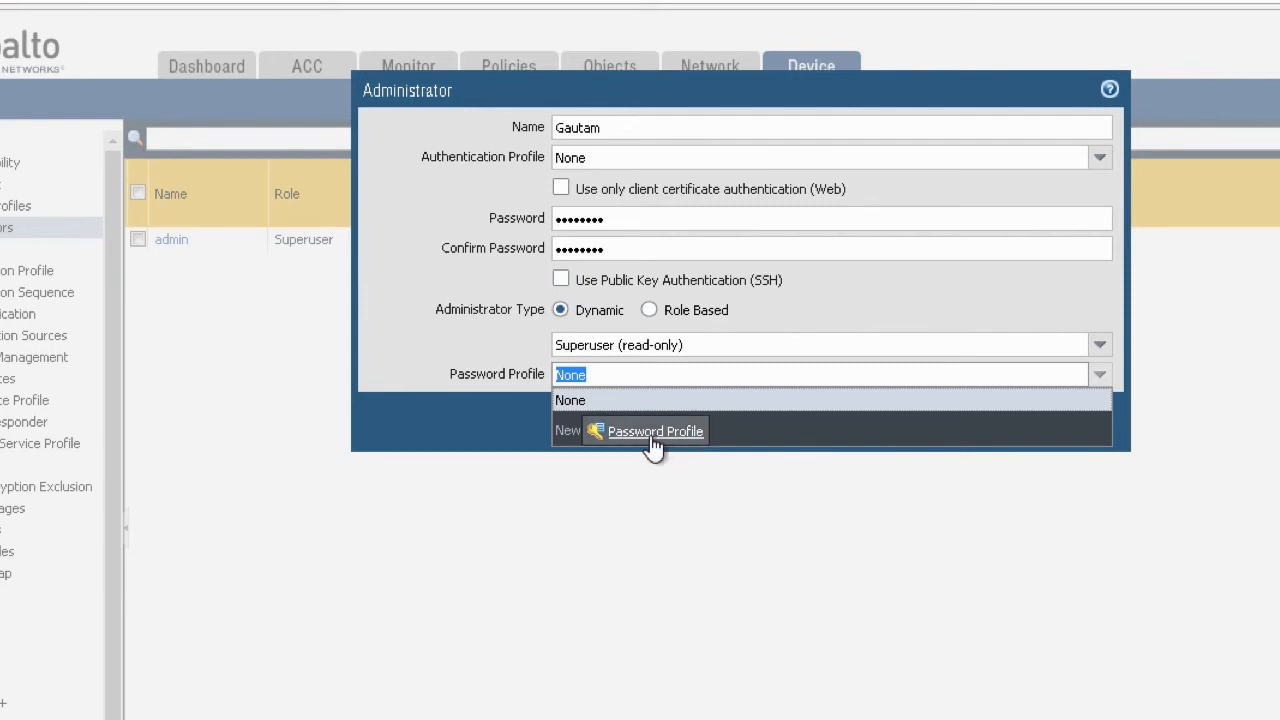
Step: Create password profile Password-Policy with periods 30, 20, 3, 3 and assign it
{"action": "left_click", "coordinate": [656, 432]}
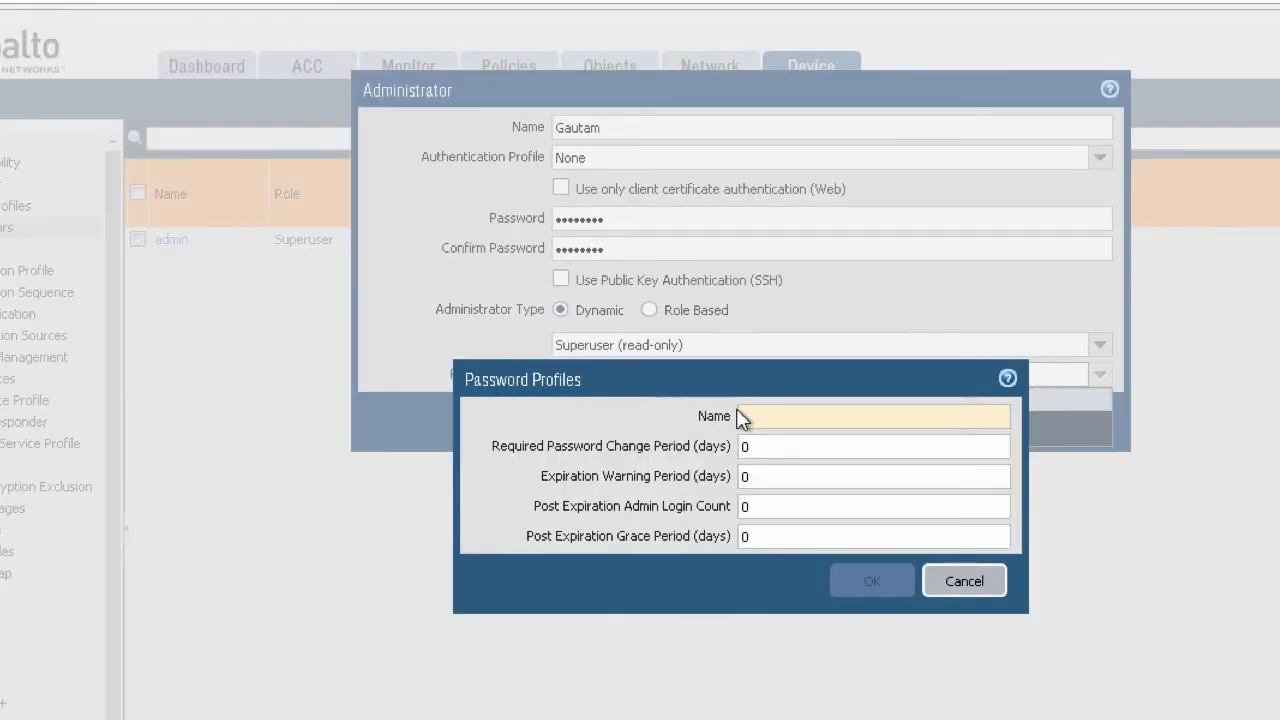
{"action": "type", "text": "P"}
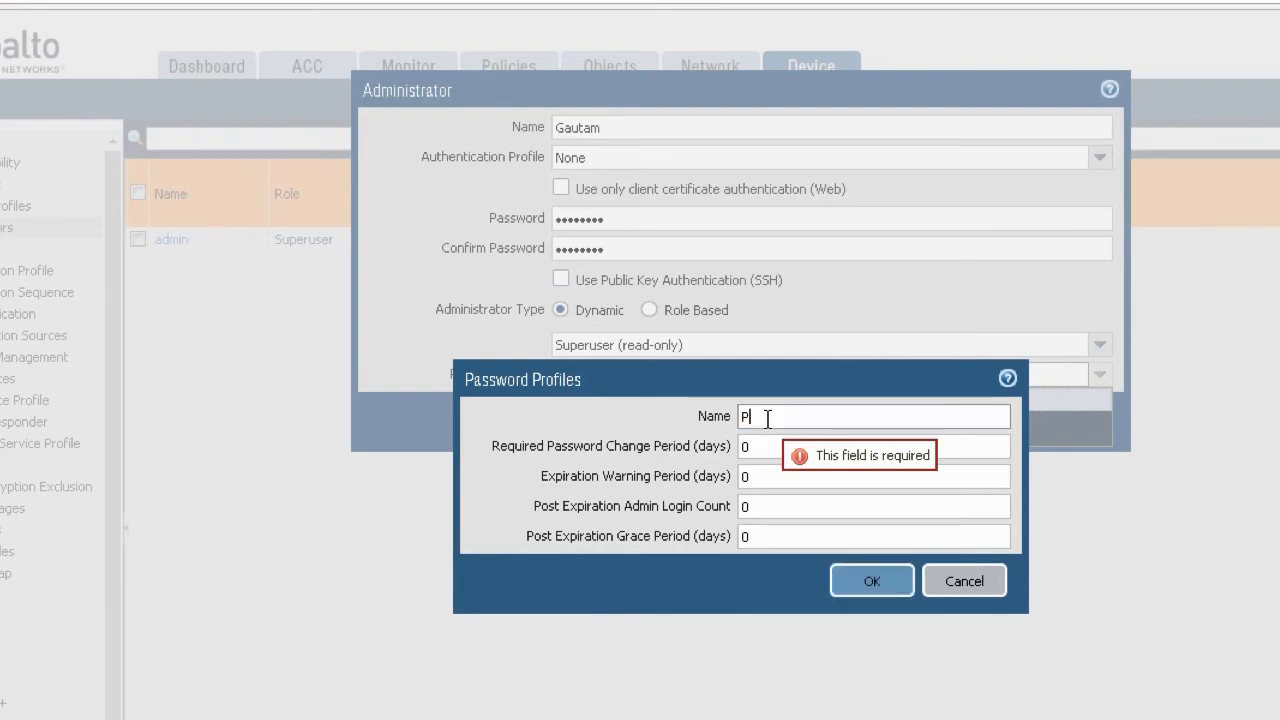
{"action": "type", "text": "assword Policy"}
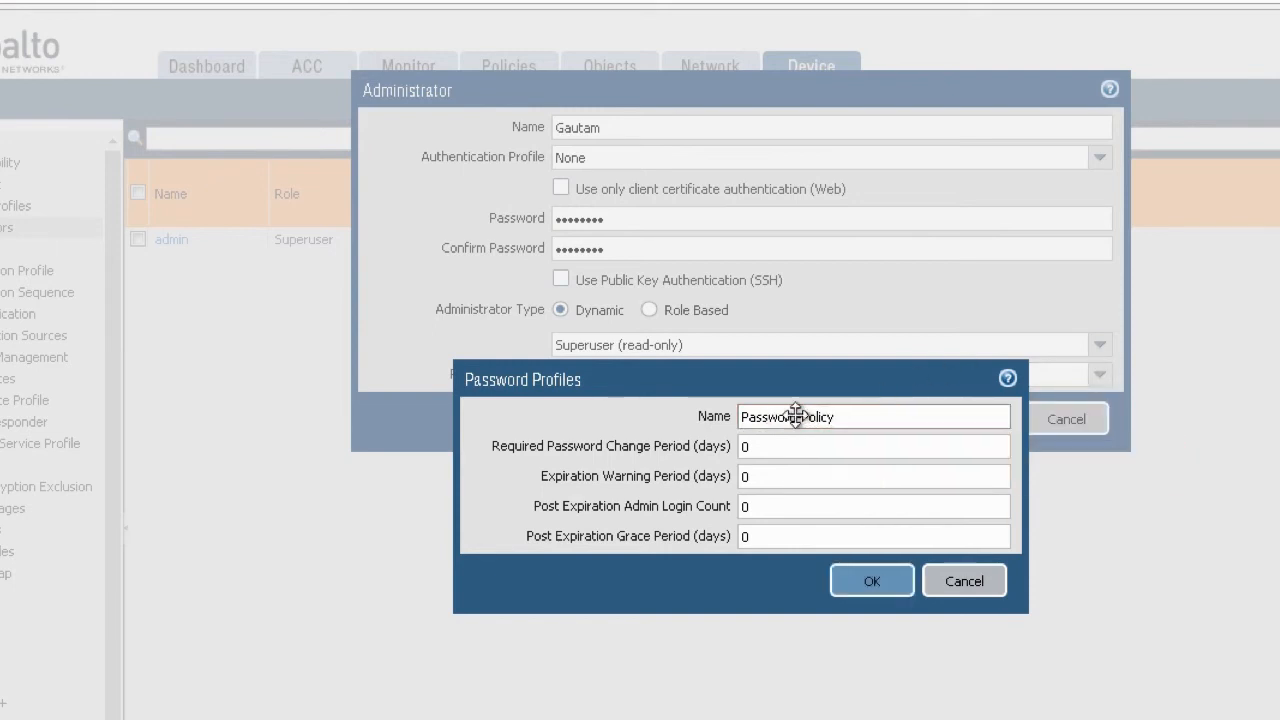
{"action": "left_click", "coordinate": [872, 446]}
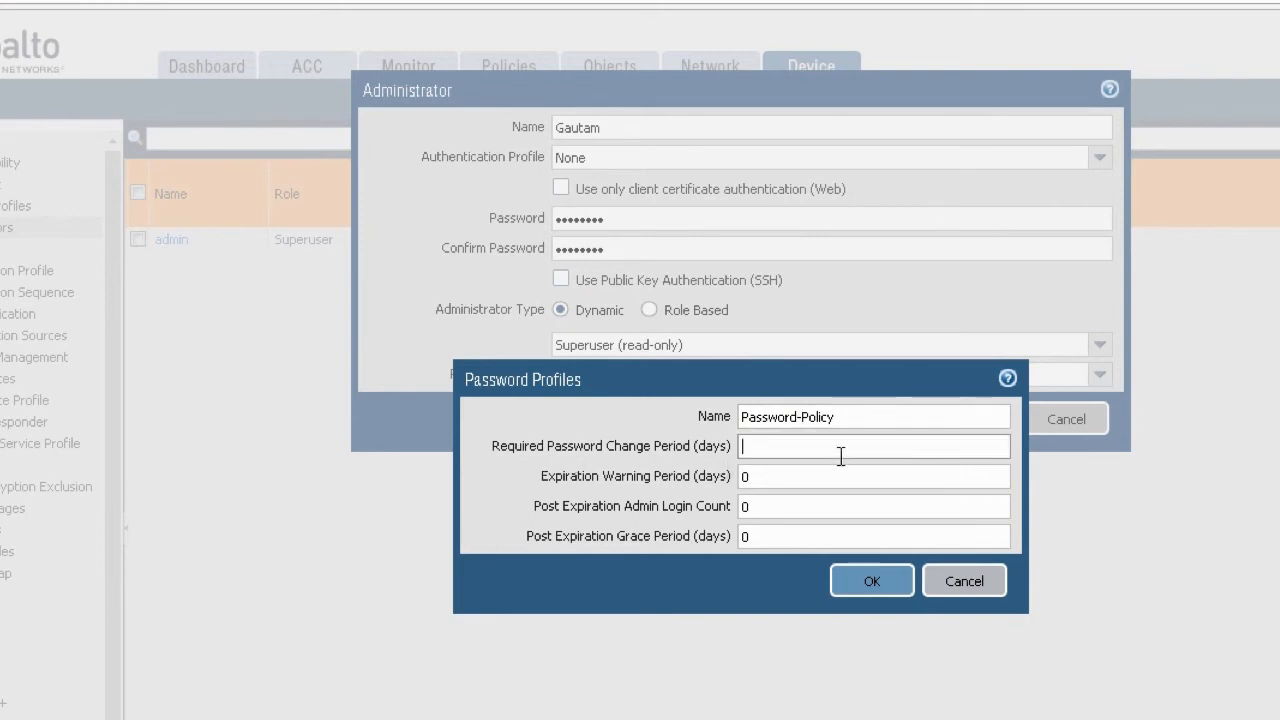
{"action": "type", "text": "30"}
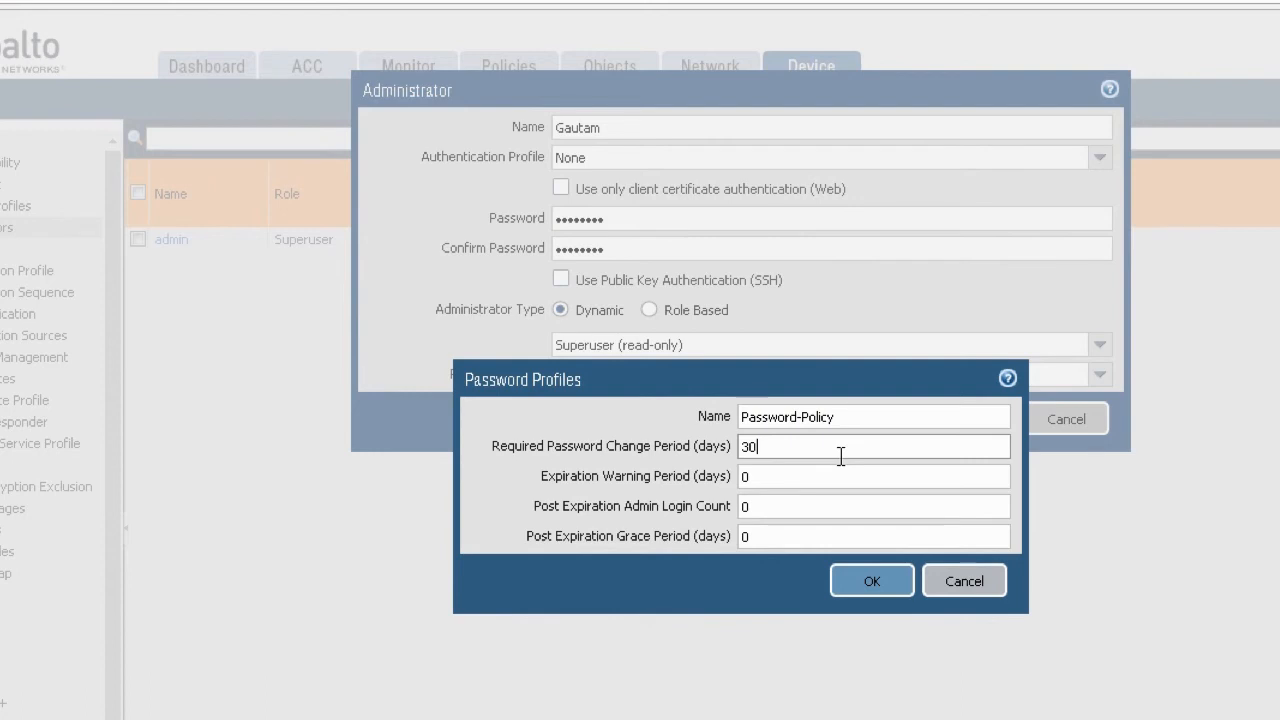
{"action": "type", "text": "20"}
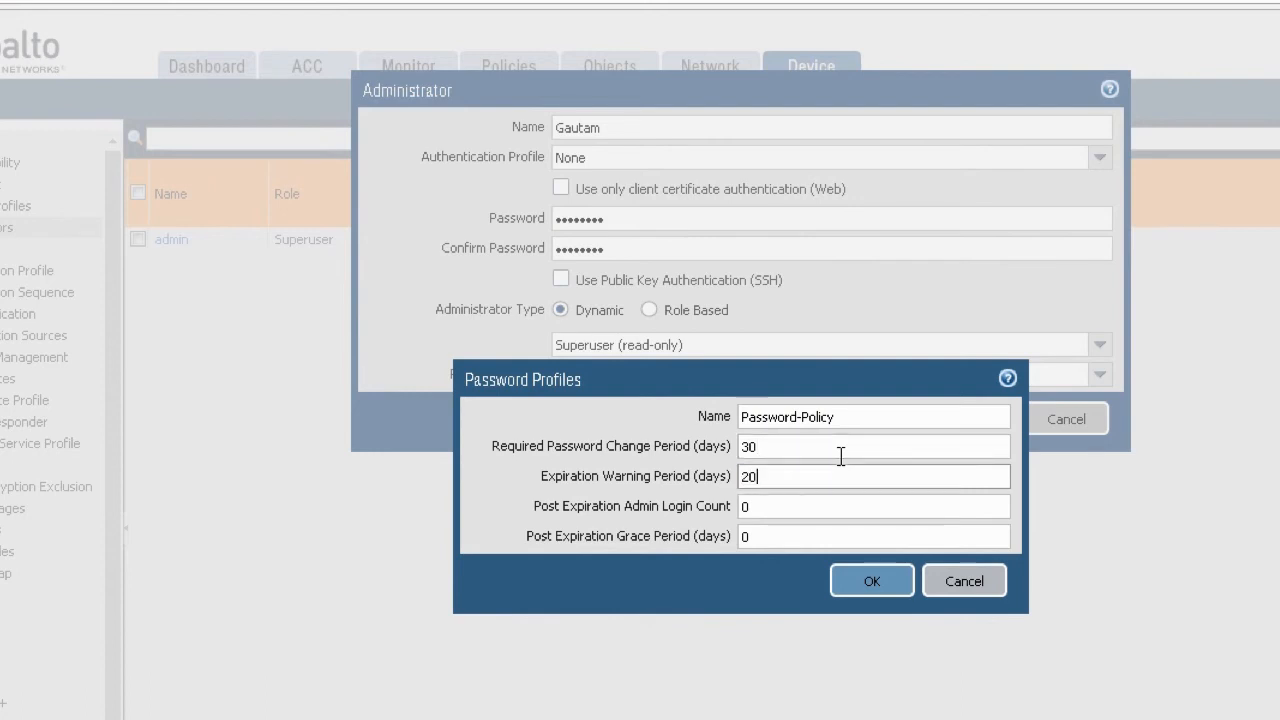
{"action": "type", "text": "3"}
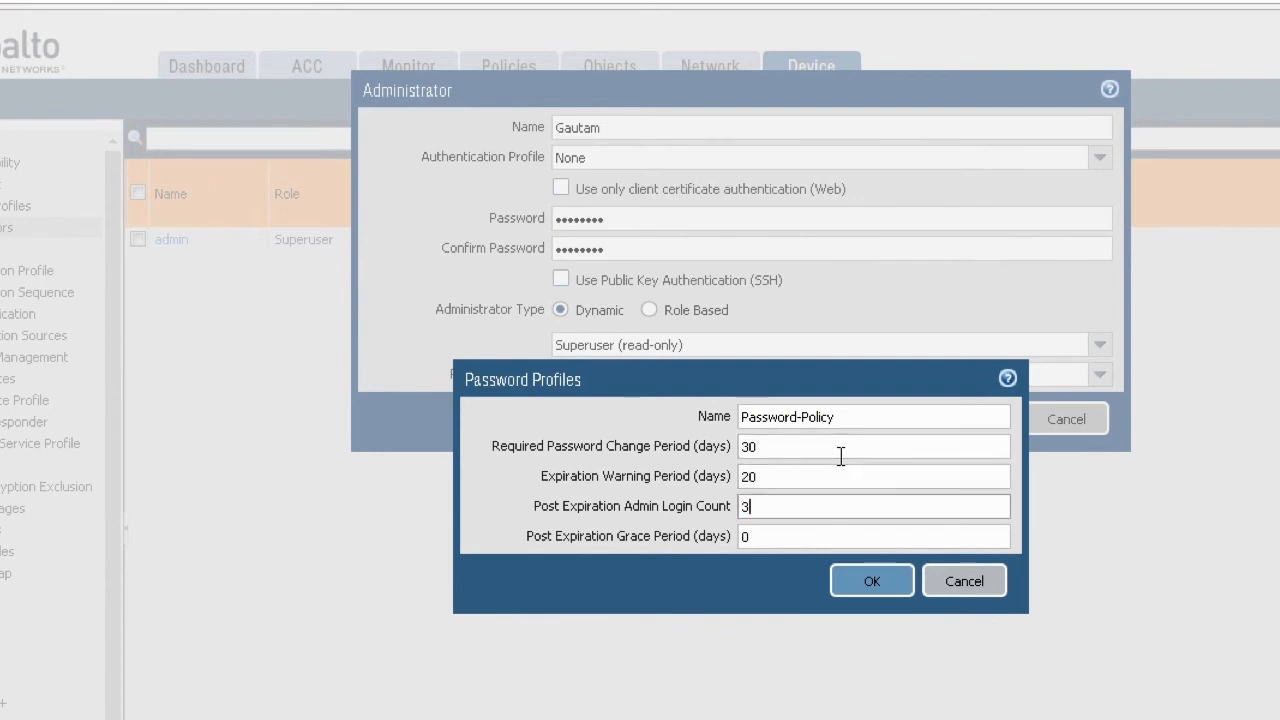
{"action": "type", "text": "3"}
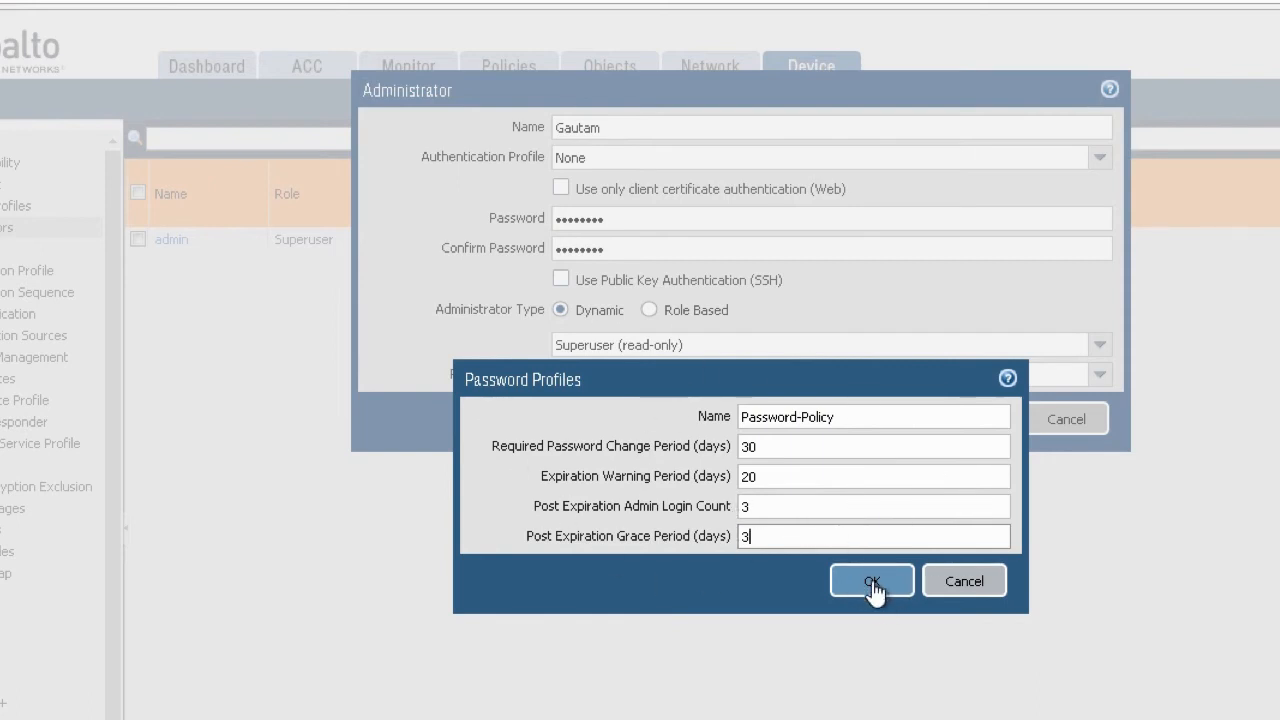
{"action": "left_click", "coordinate": [872, 580]}
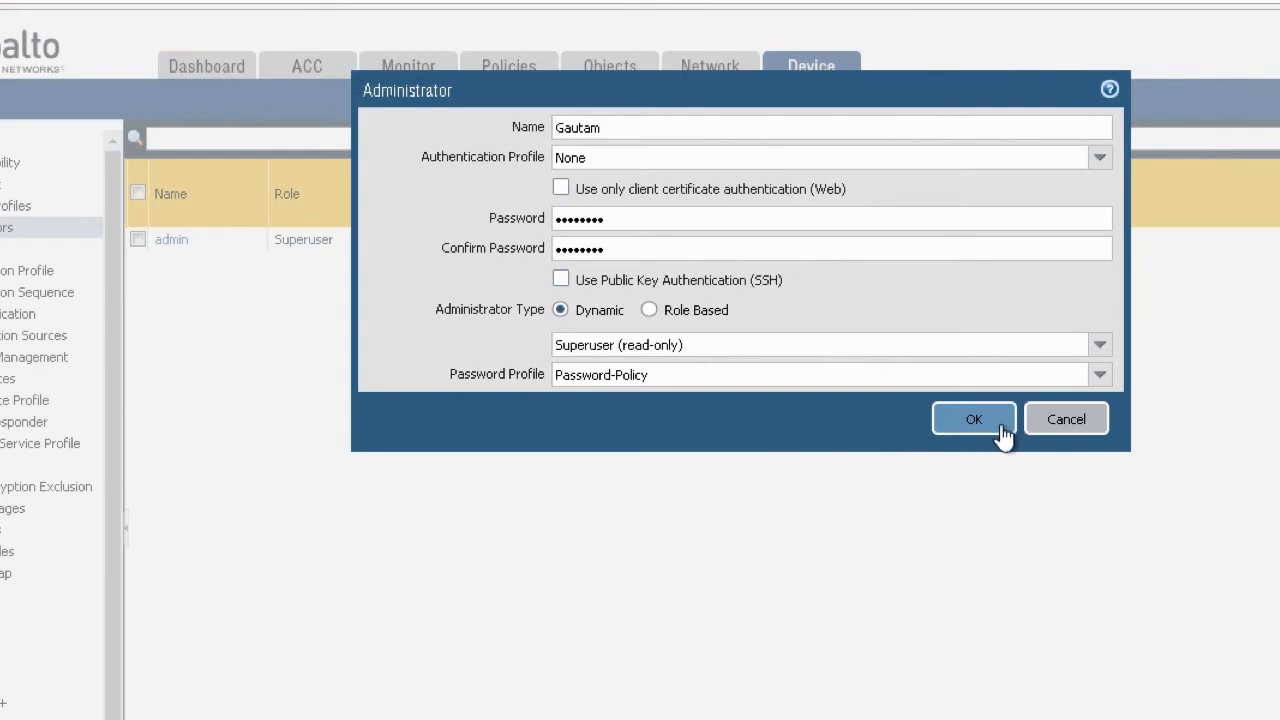
Step: Save the new read-only superuser administrator Gautam
{"action": "left_click", "coordinate": [972, 420]}
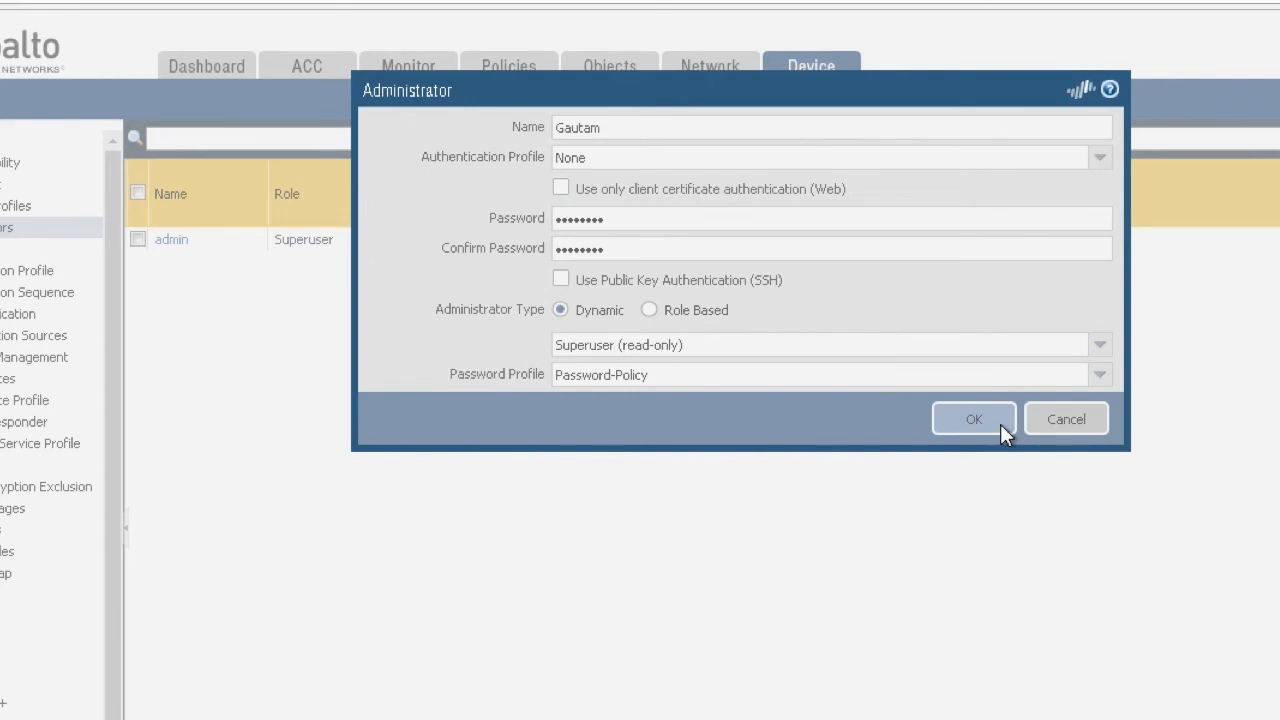
{"action": "left_click", "coordinate": [972, 420]}
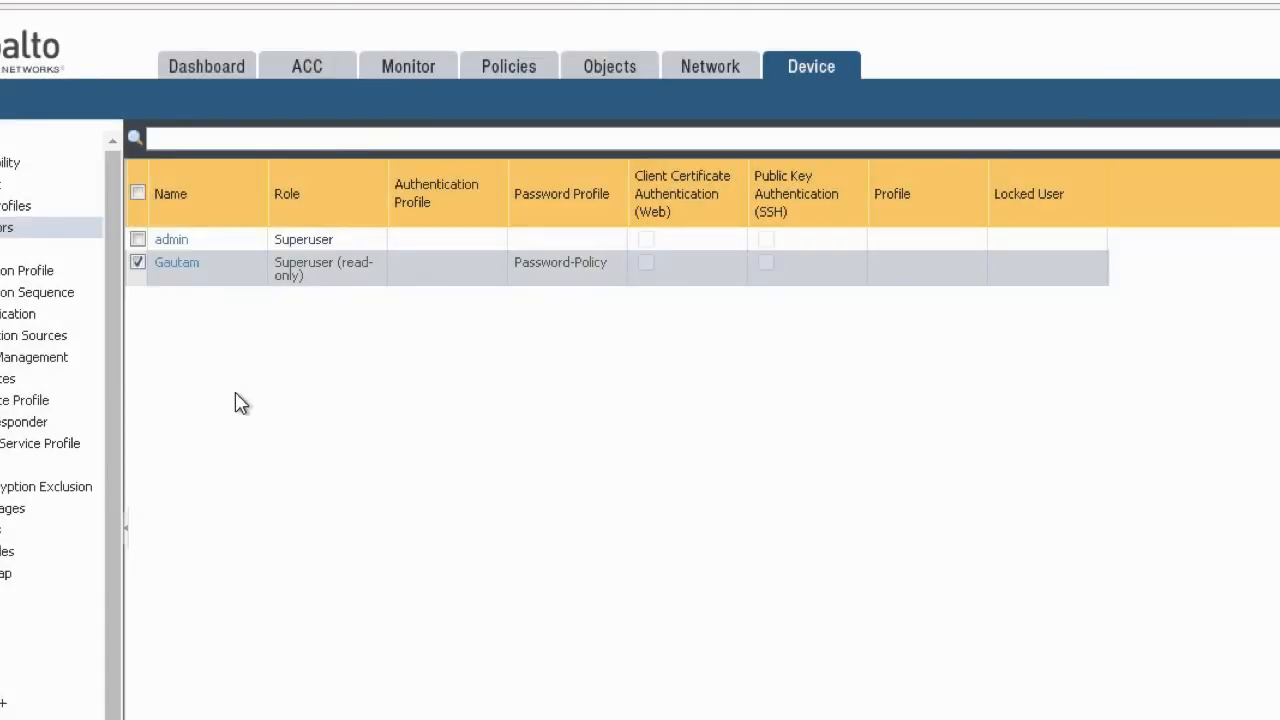